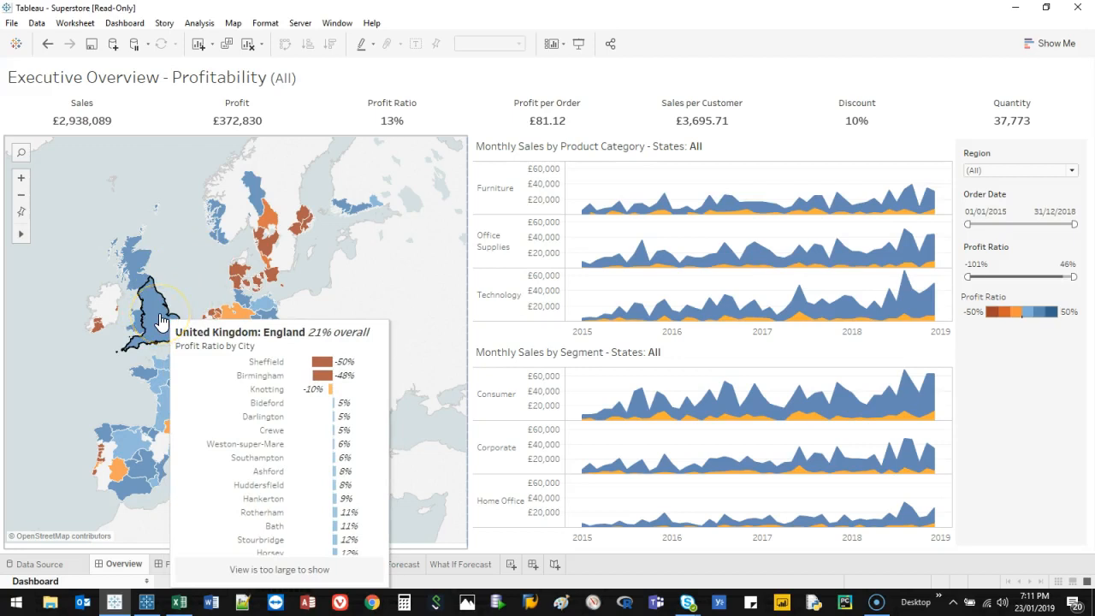
# - Filter the Executive Overview to Germany and Benelux states via the map, showing £586,020 sales
pyautogui.click(149, 308)
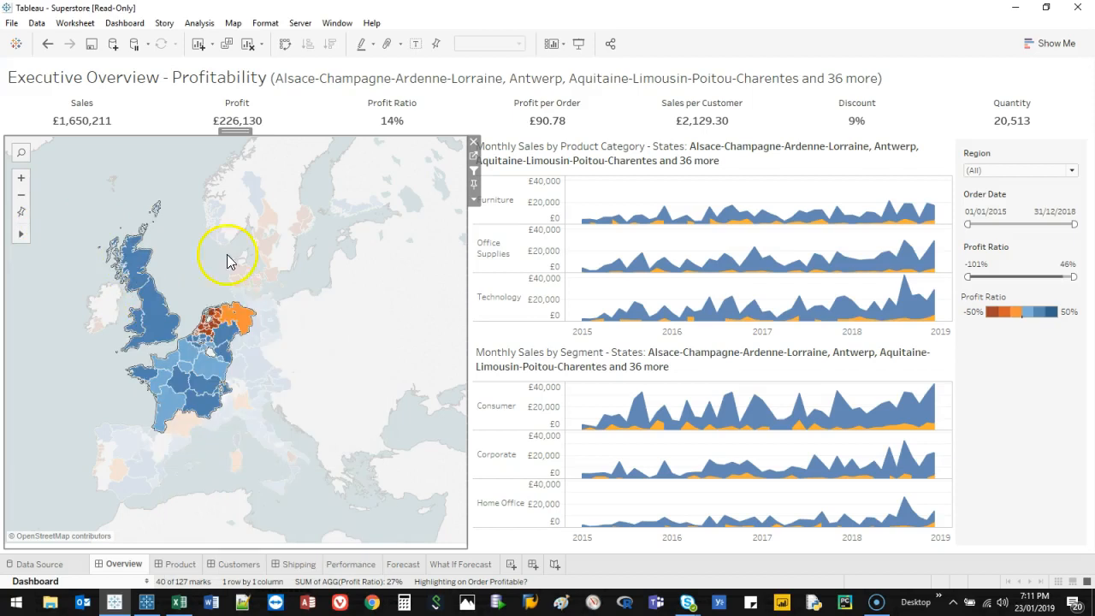
pyautogui.click(20, 178)
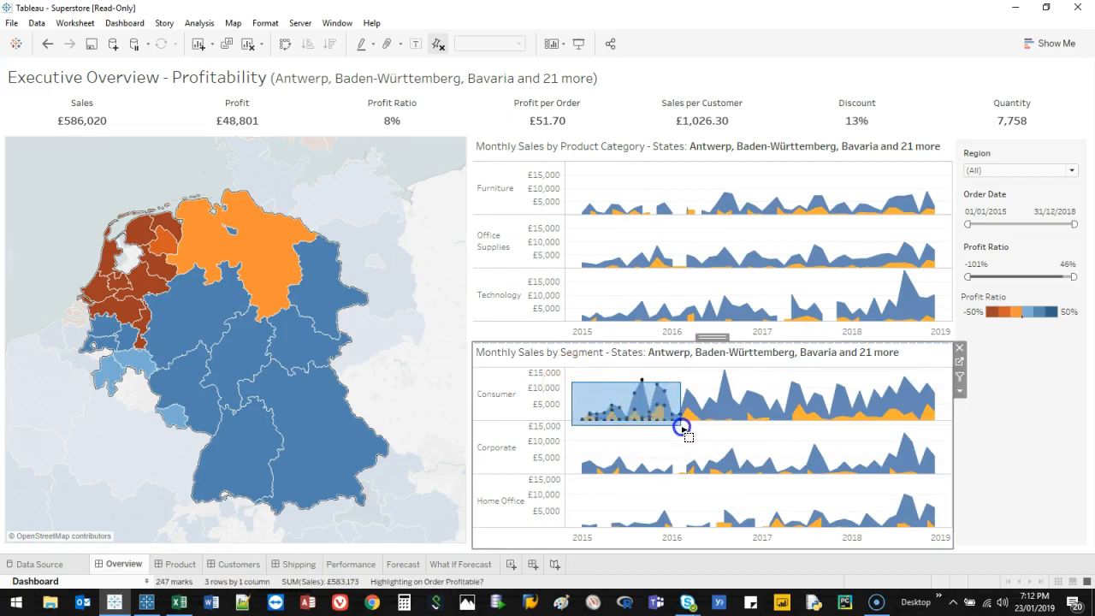
# - View the full 212-row underlying data with all fields for the early Consumer months
pyautogui.moveTo(574, 381); pyautogui.dragTo(679, 424)
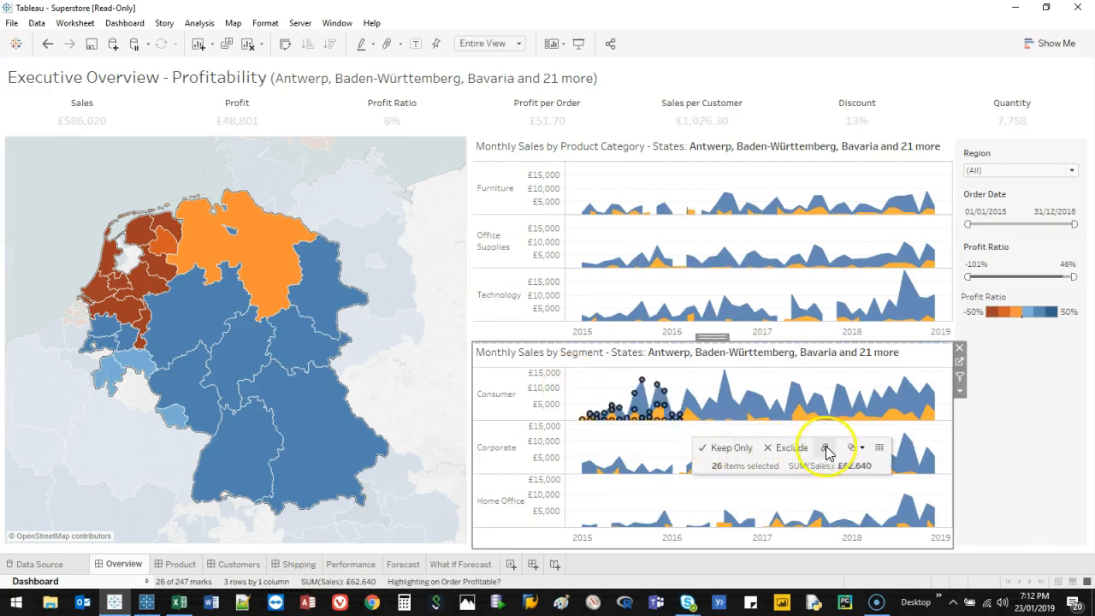
pyautogui.click(879, 446)
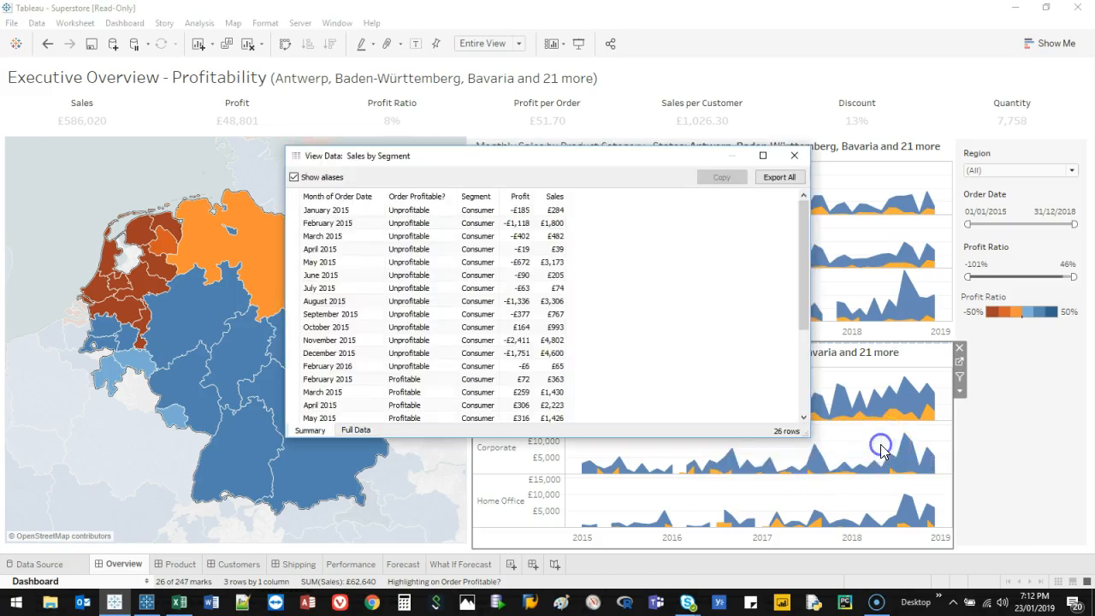
pyautogui.click(356, 429)
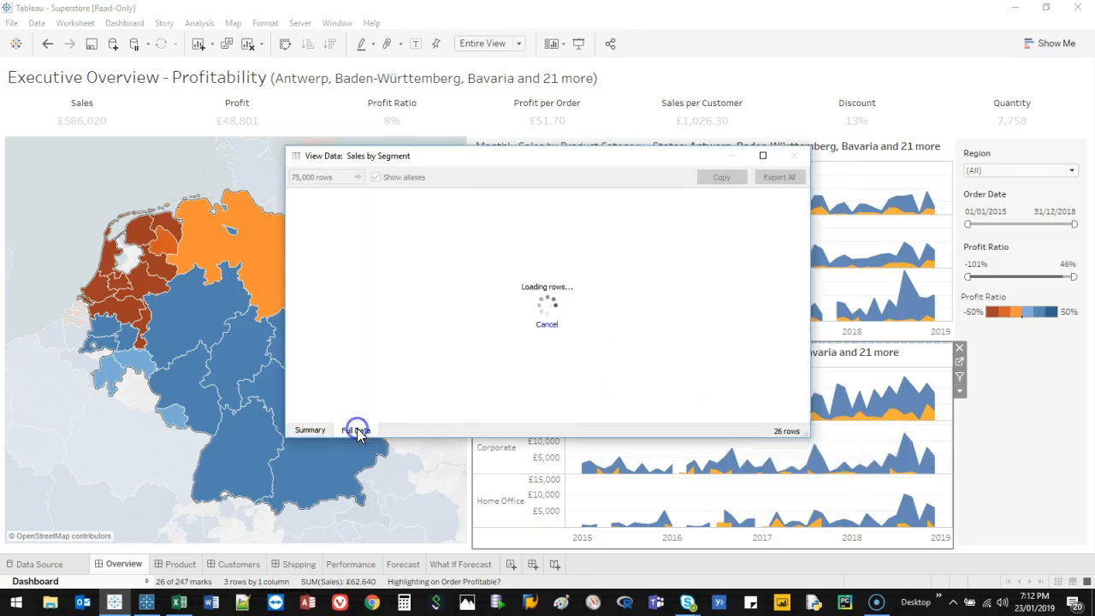
pyautogui.click(355, 429)
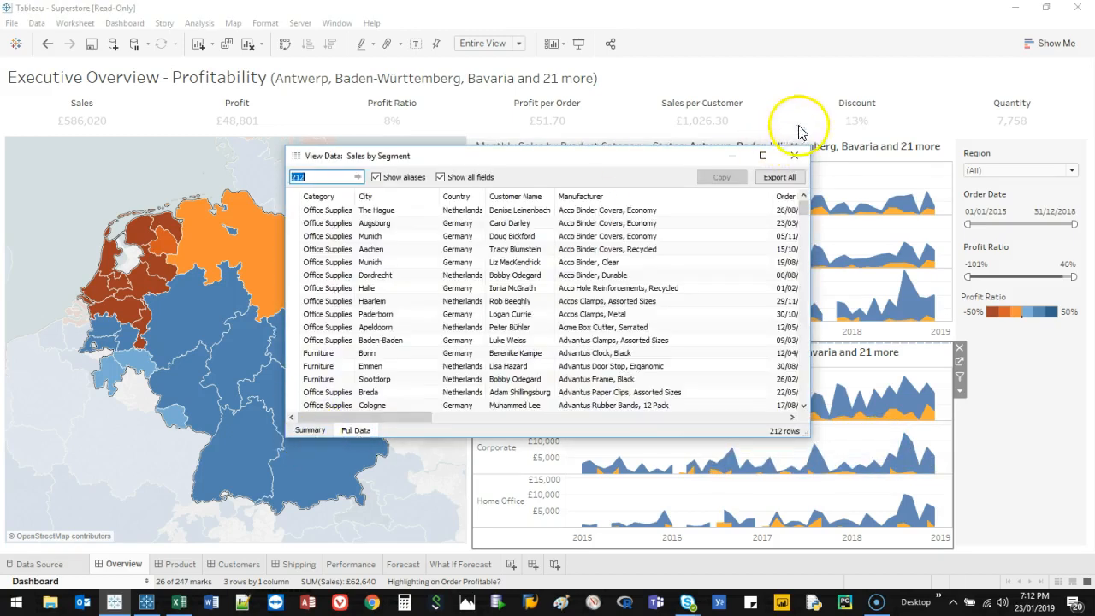
pyautogui.click(794, 156)
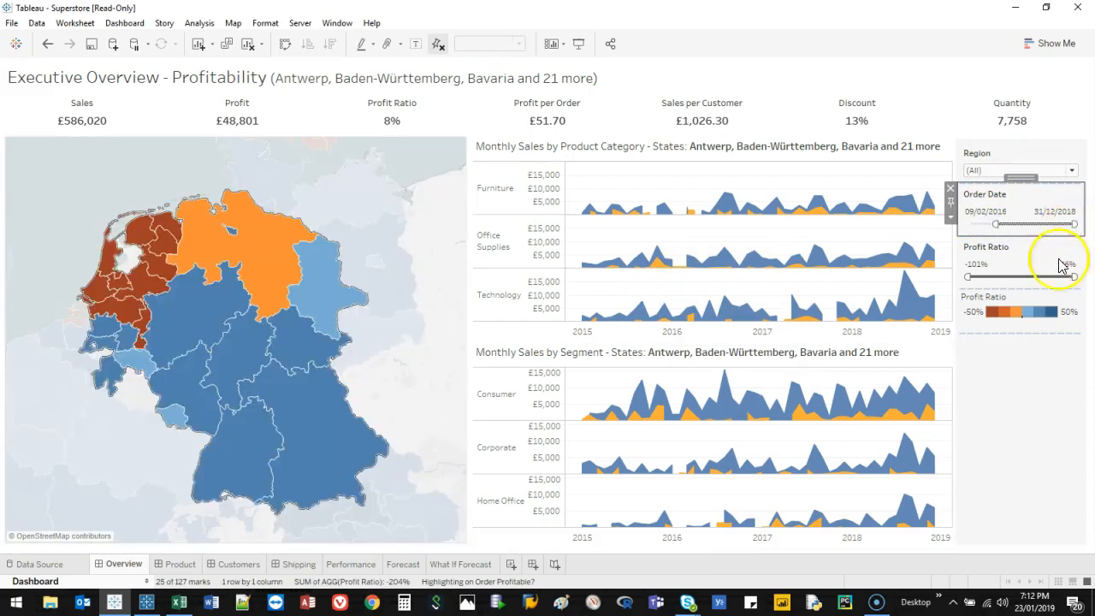
# - Limit the Profit Ratio to at most -22%, isolating Dutch provinces, and move to Product Drilldown
pyautogui.moveTo(1074, 275); pyautogui.dragTo(1027, 277)
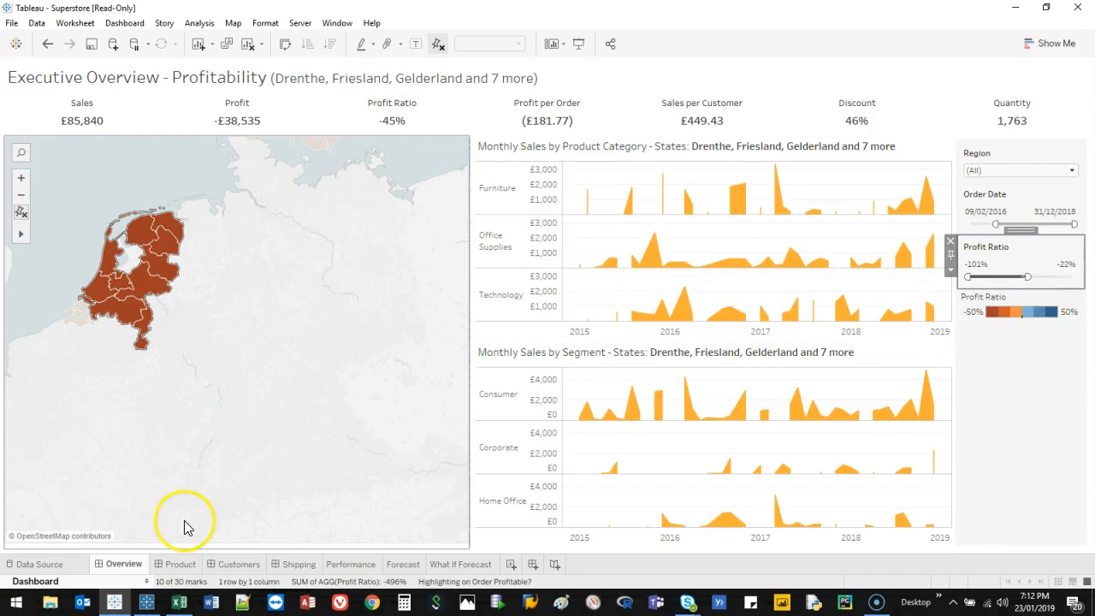
pyautogui.click(179, 564)
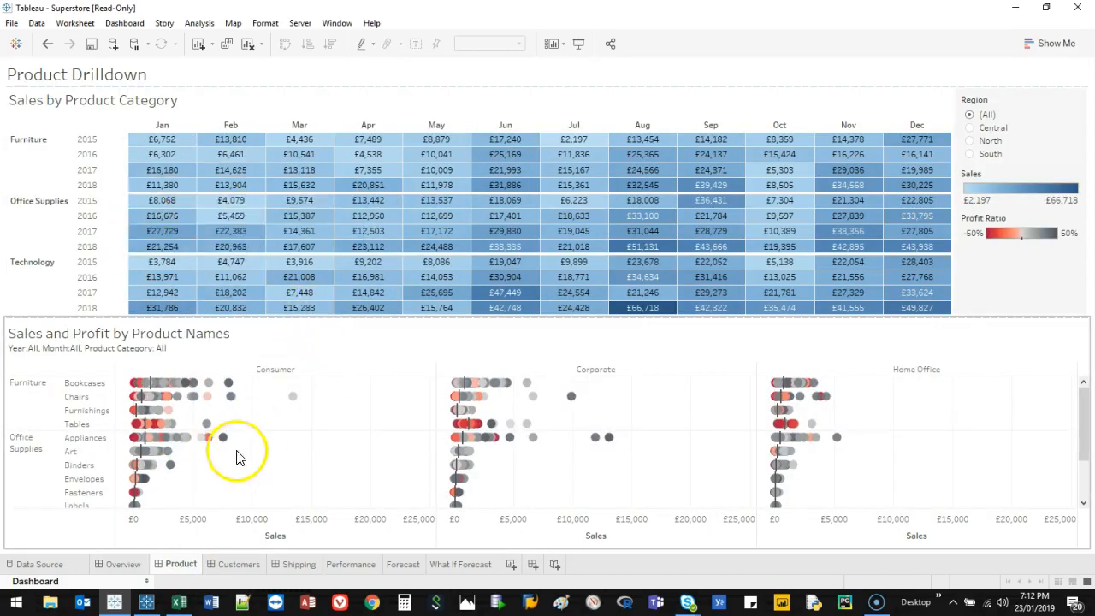
pyautogui.moveTo(222, 437)
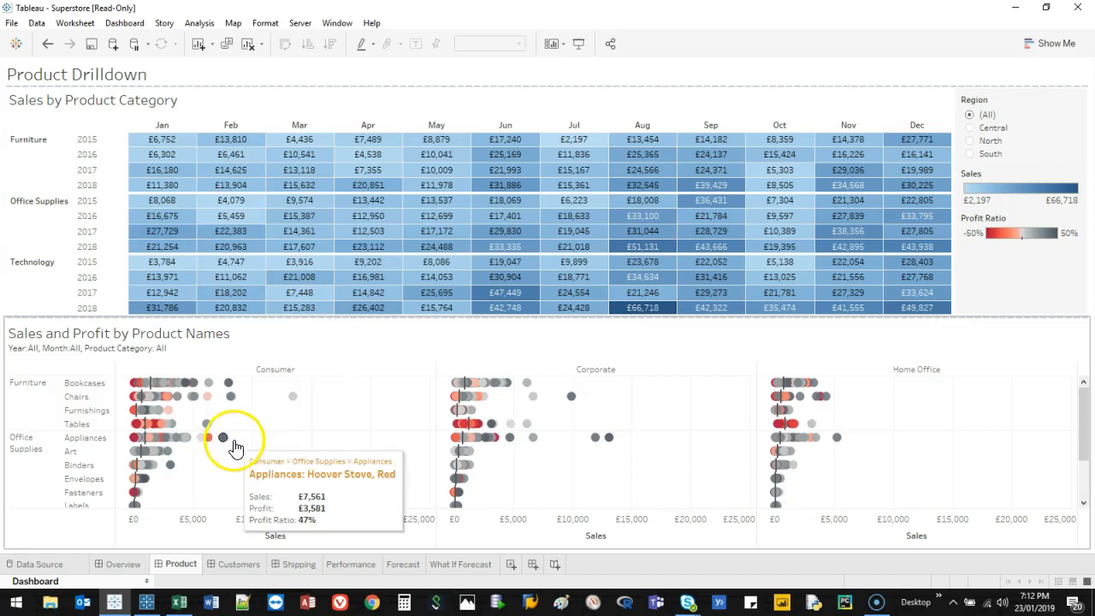
pyautogui.moveTo(247, 446)
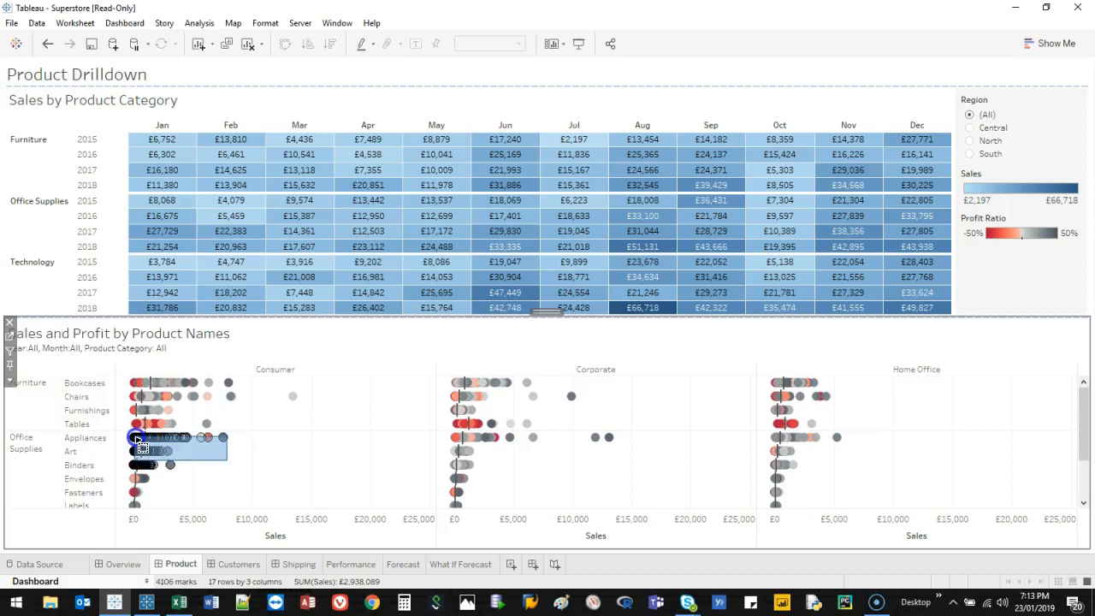
# - Exclude the selected Consumer product marks, limit to the South region, and move to Customer Analysis
pyautogui.click(141, 440)
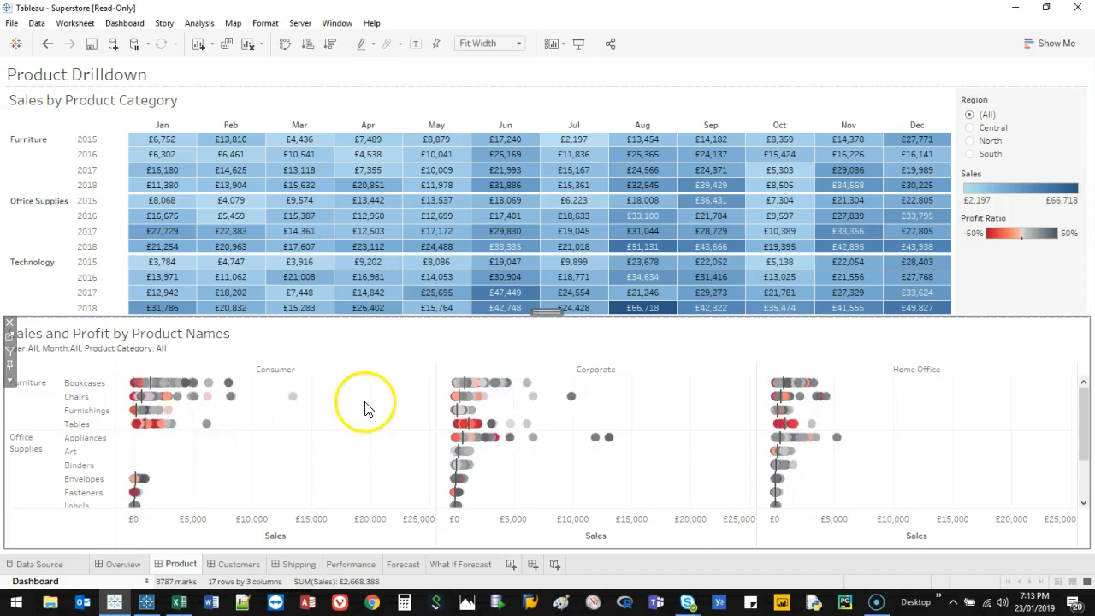
pyautogui.click(449, 215)
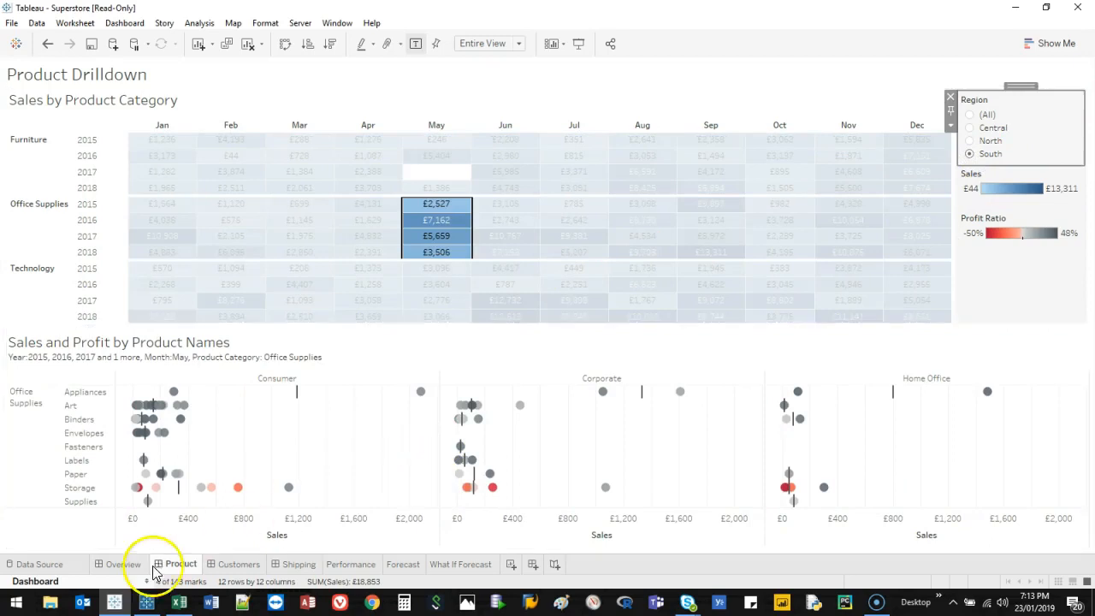
pyautogui.click(239, 563)
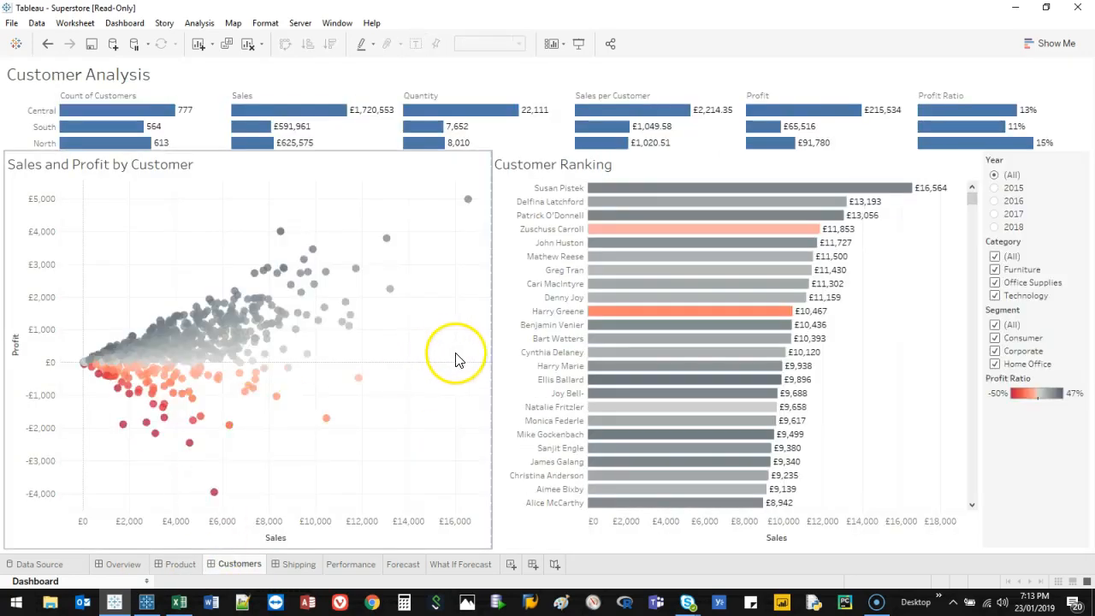
pyautogui.moveTo(479, 361)
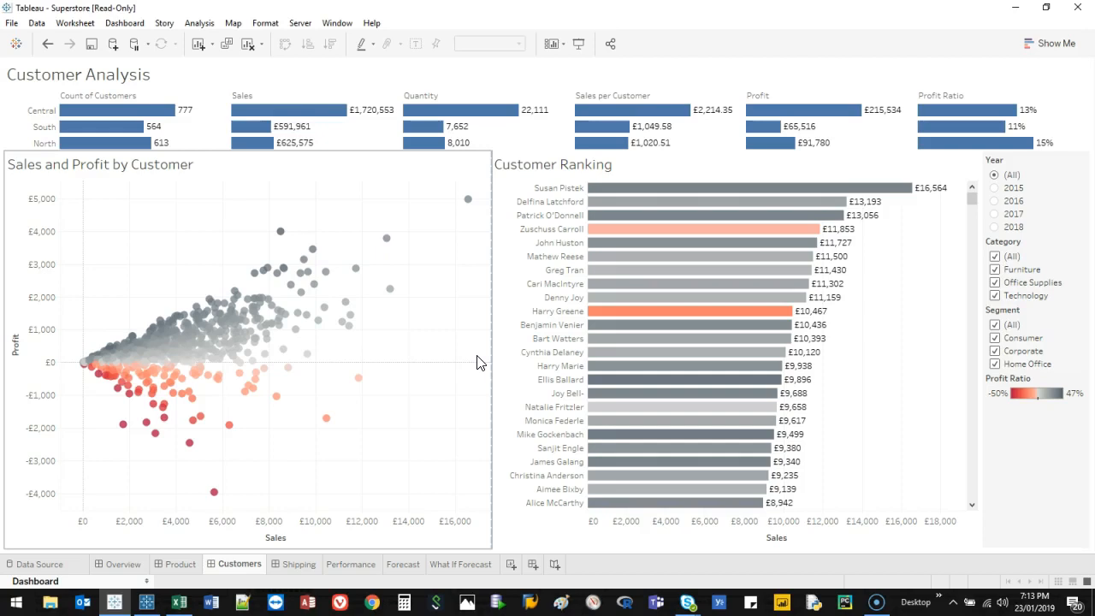
# - Show the On-Time Shipment Trends dashboard for Q1 2018 (52% early, 23% on time, 26% late)
pyautogui.click(299, 563)
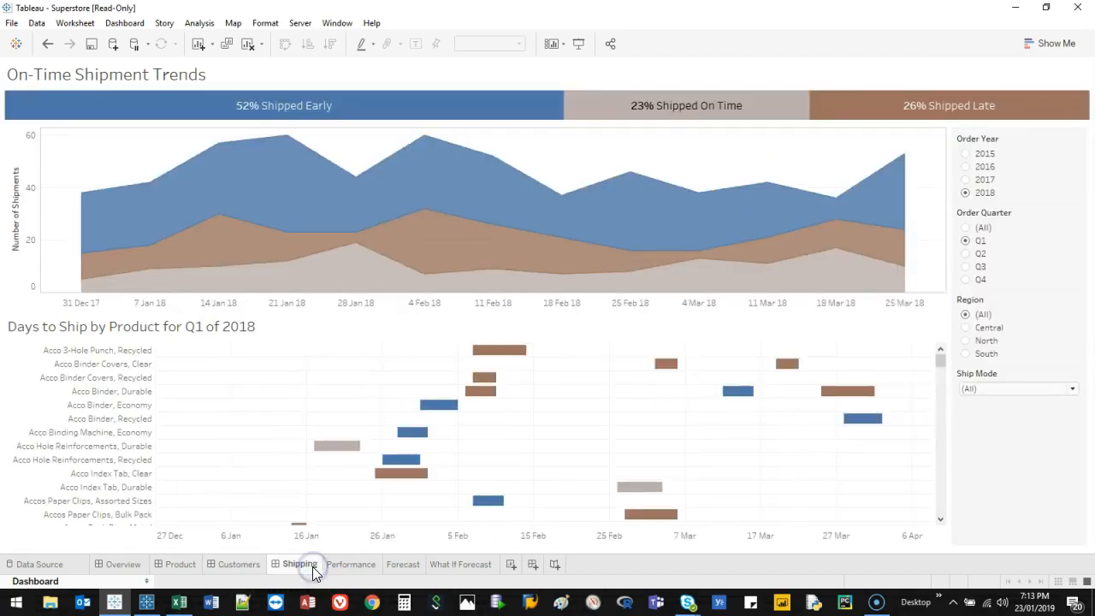